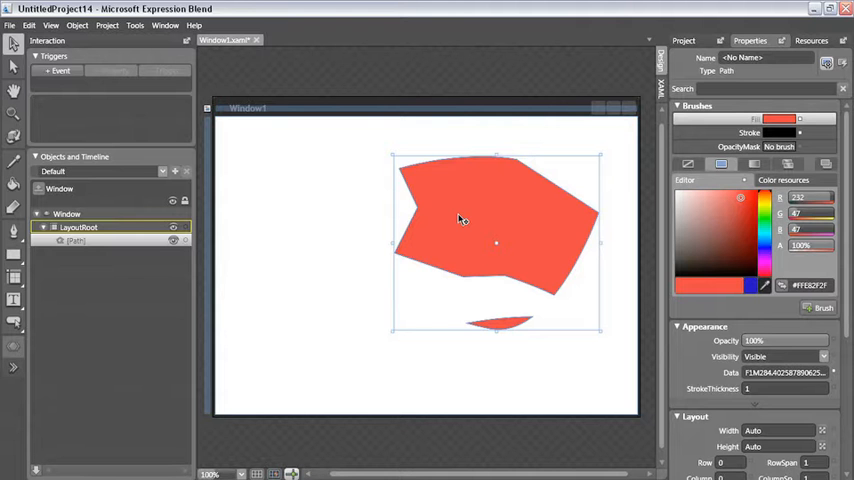
mouse_move(433, 193)
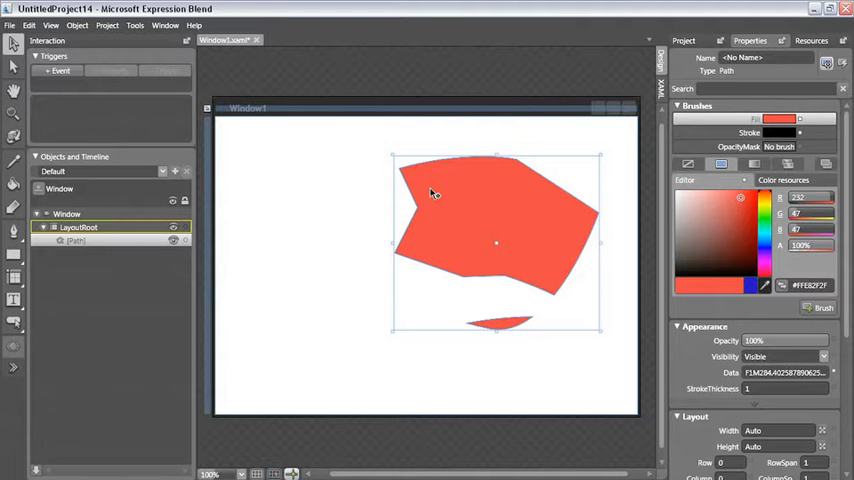
mouse_move(543, 184)
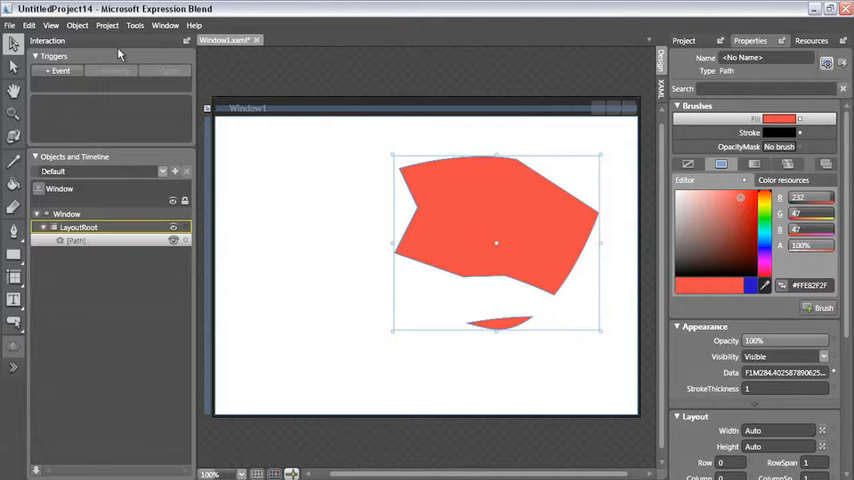
Step: Release the red compound path into a separate large polygon and small sliver
click(77, 25)
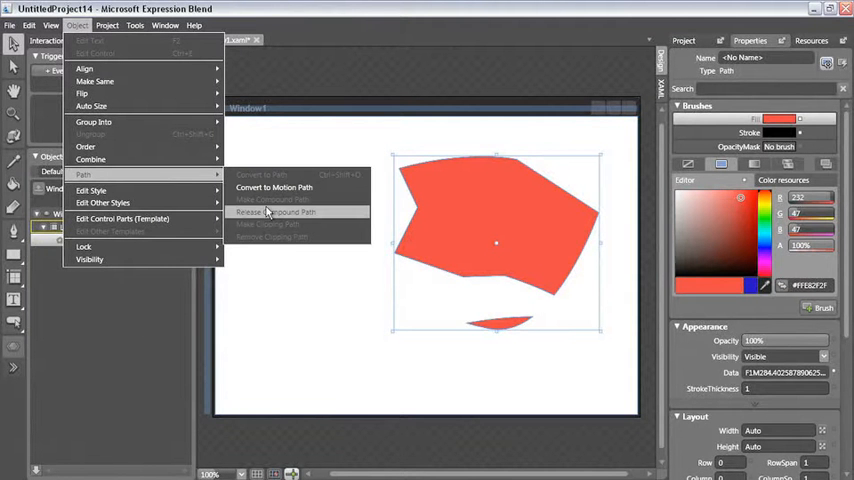
click(275, 211)
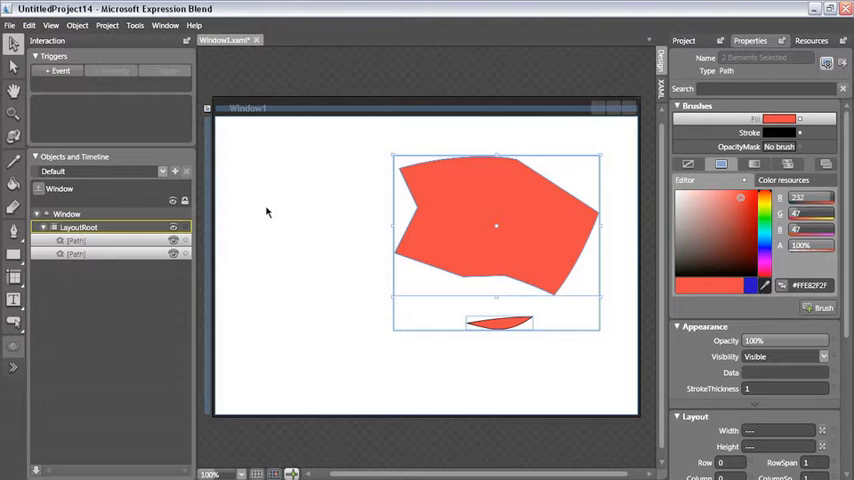
mouse_move(117, 260)
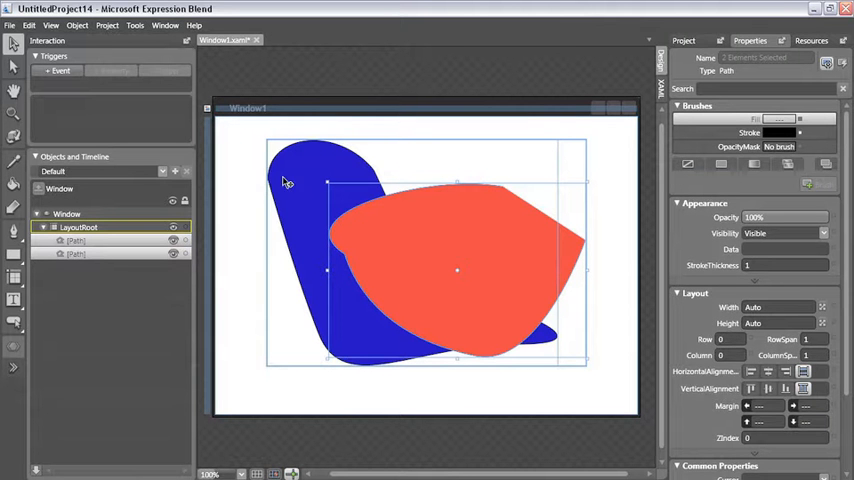
click(76, 25)
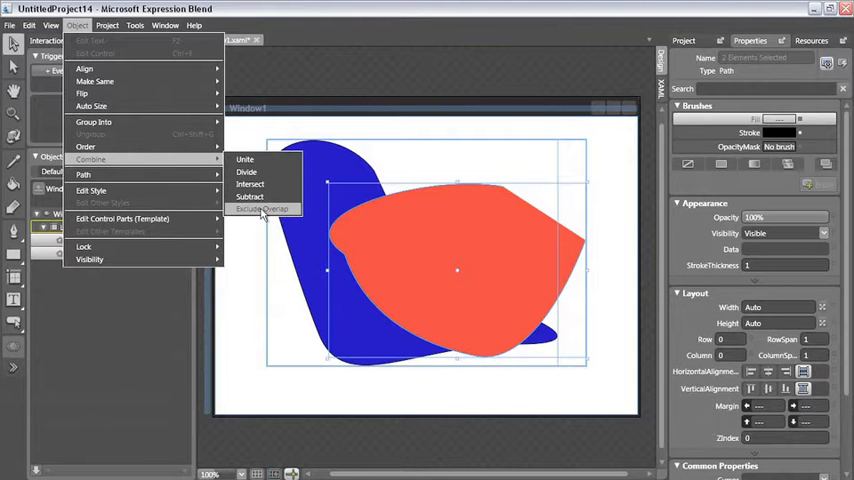
click(263, 208)
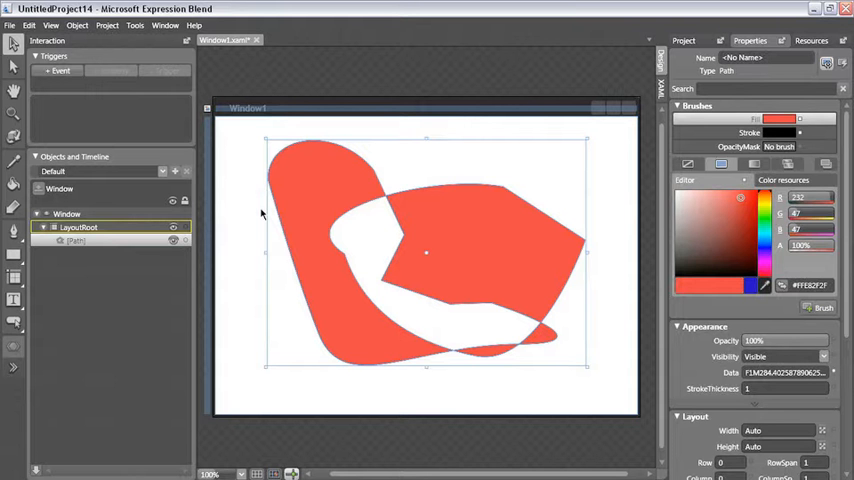
click(78, 25)
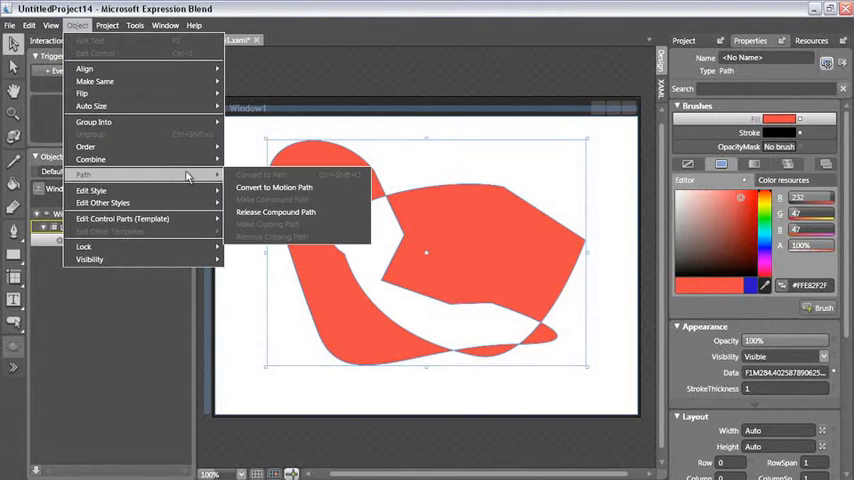
click(273, 199)
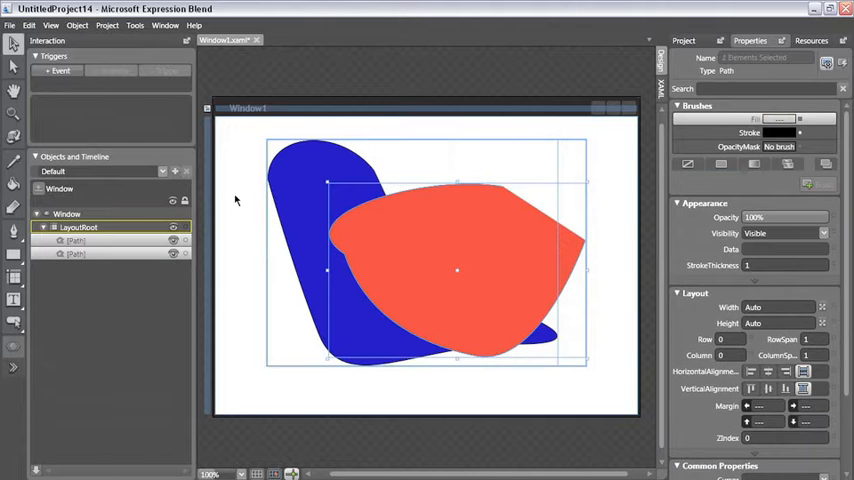
Step: Divide the overlapping blue and red paths into separate red pieces using Combine > Divide
click(77, 25)
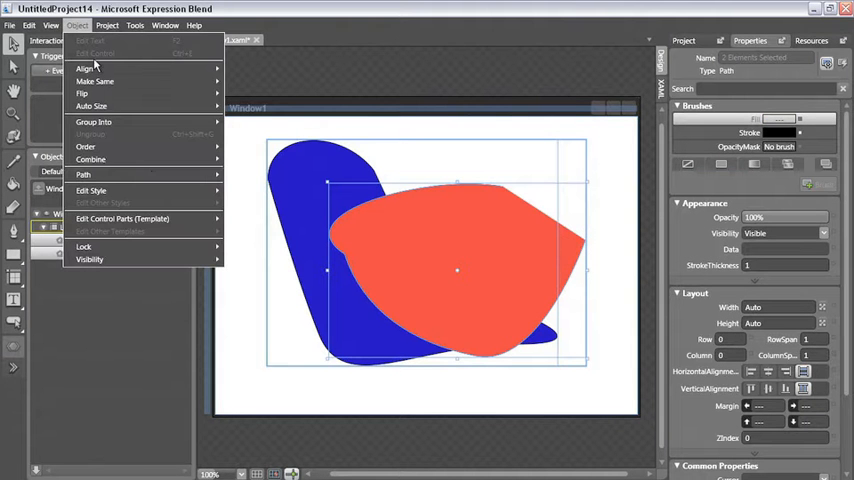
click(90, 160)
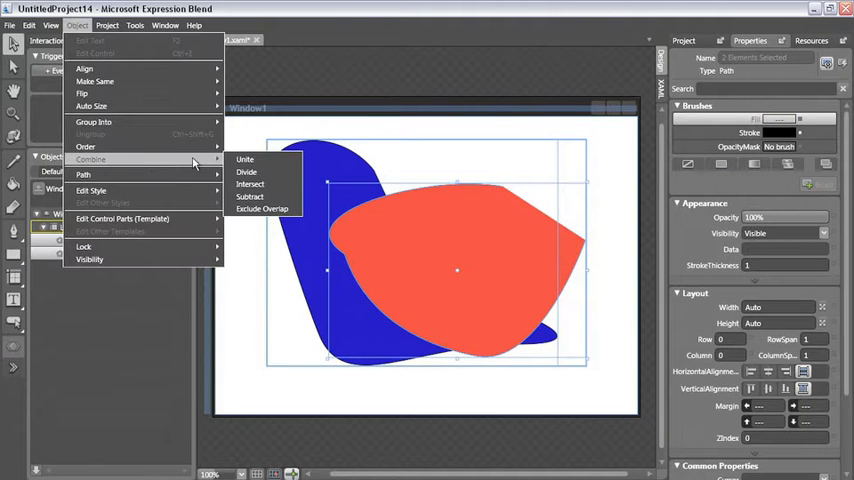
mouse_move(247, 172)
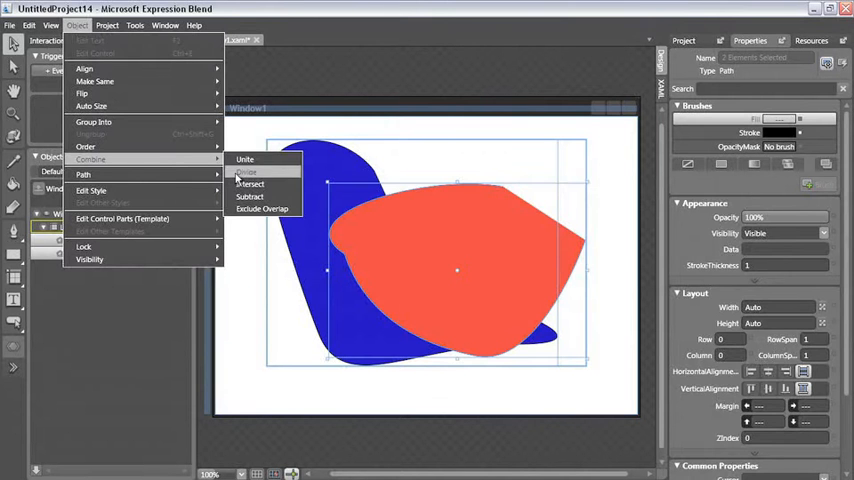
click(245, 159)
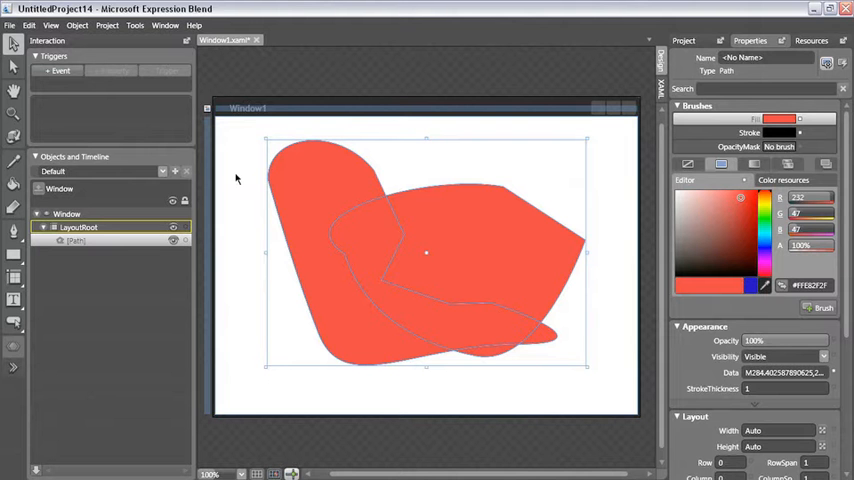
mouse_move(303, 218)
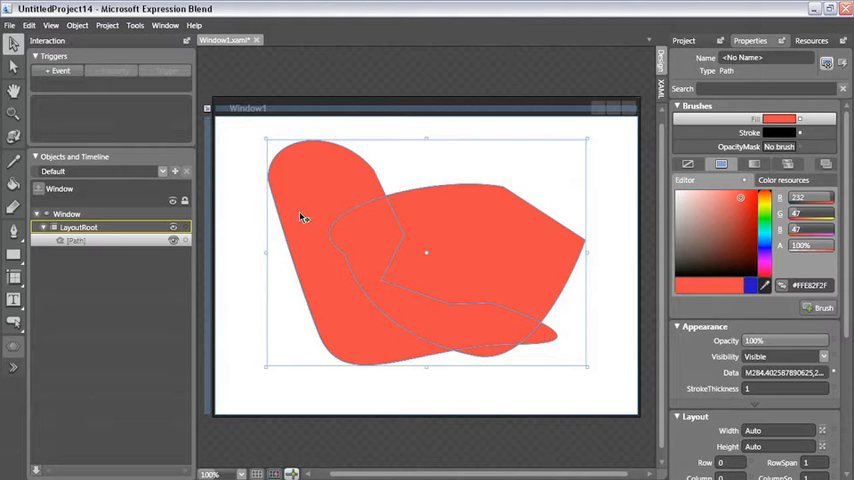
mouse_move(367, 245)
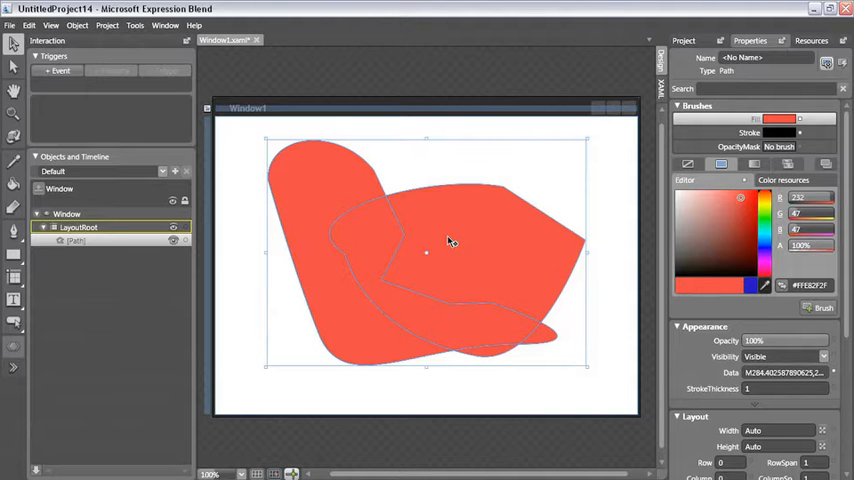
mouse_move(435, 197)
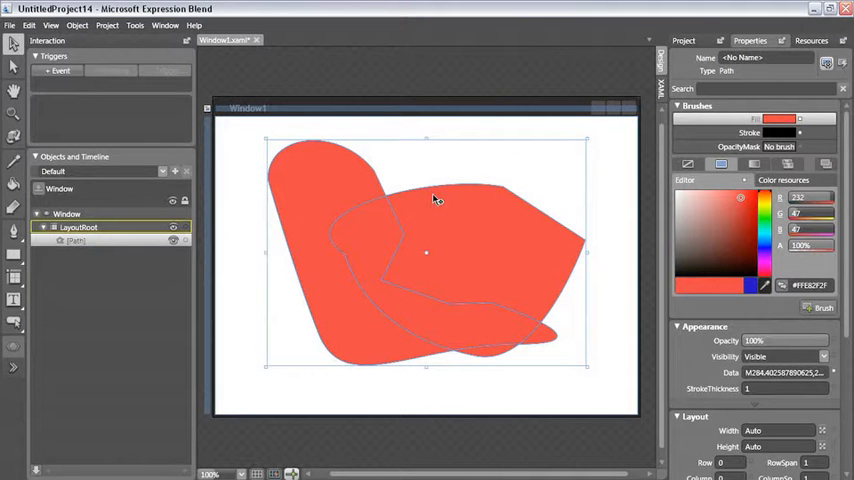
mouse_move(383, 194)
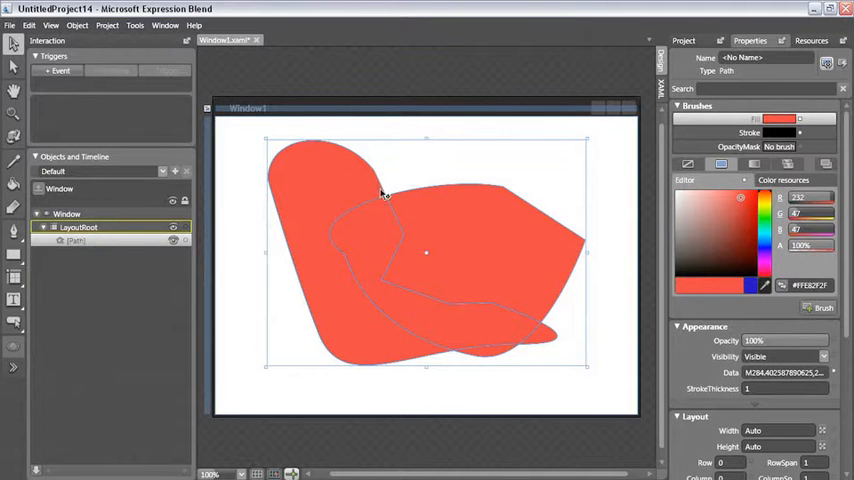
click(77, 25)
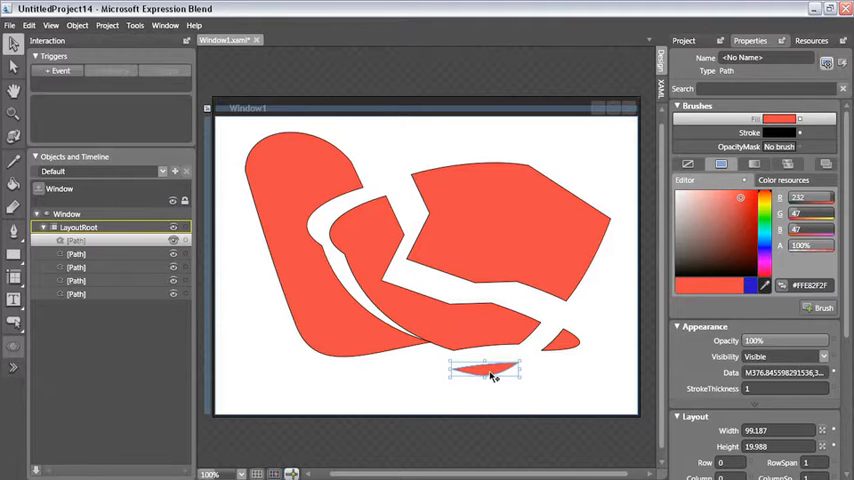
mouse_move(372, 234)
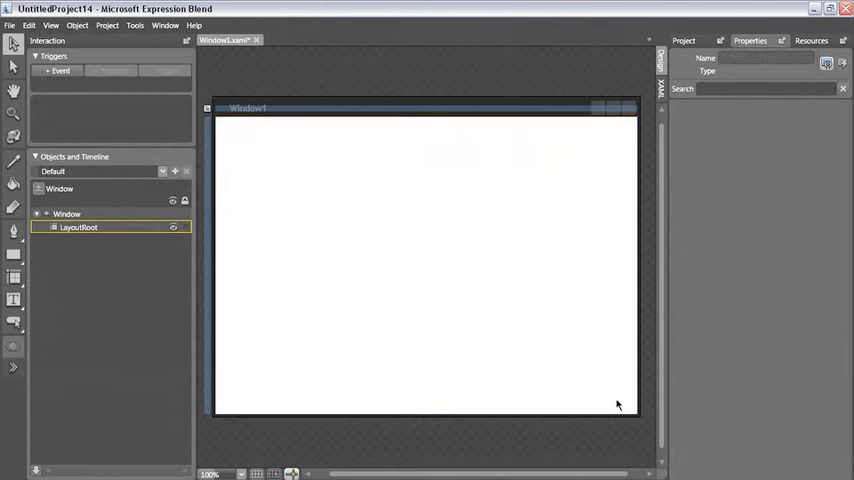
mouse_move(335, 261)
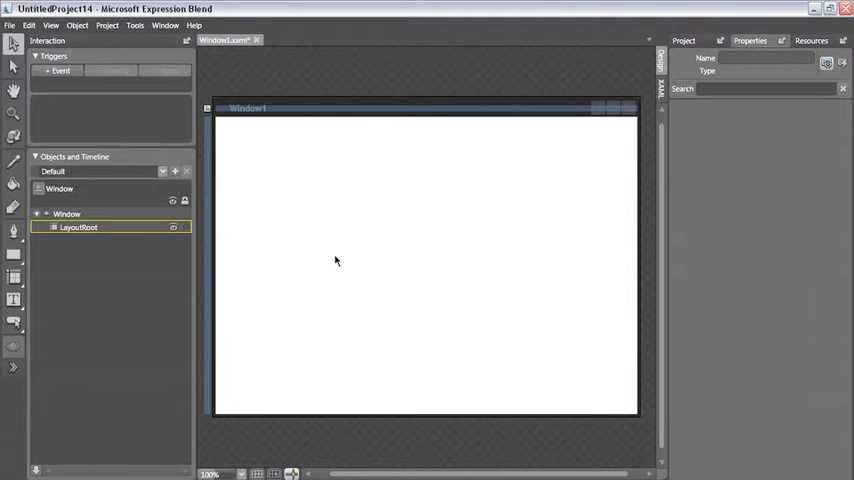
Step: Draw a rectangle filled with red #FFE82F2F and select it
click(13, 253)
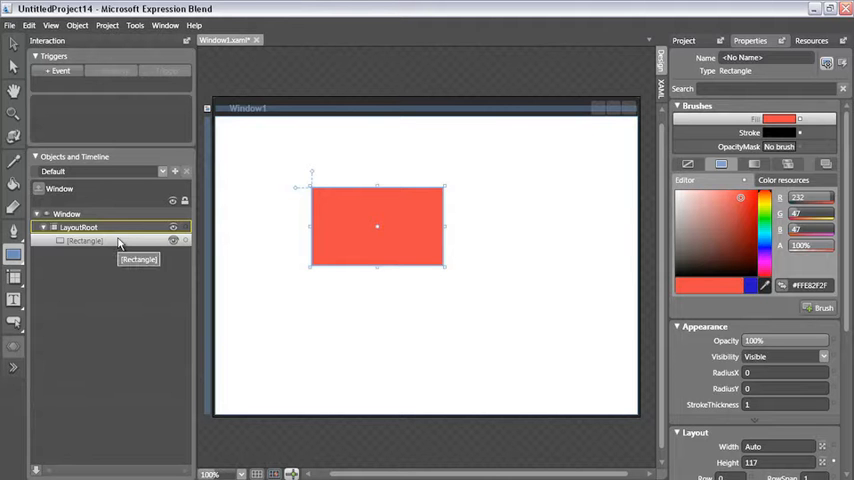
click(78, 227)
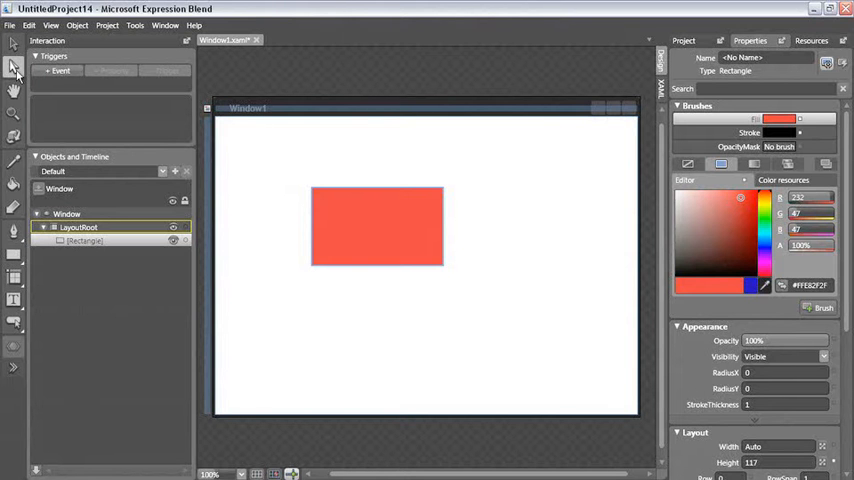
mouse_move(306, 191)
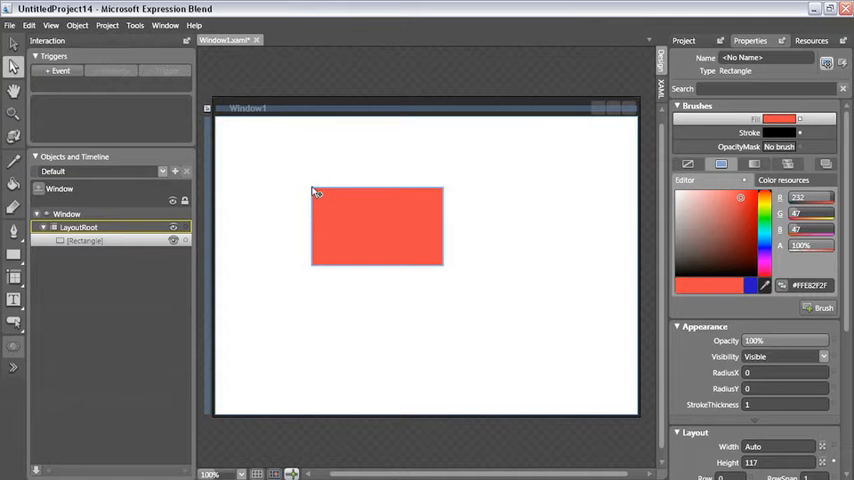
Step: Convert the red rectangle to a path and drag its top edge into a curve
click(78, 25)
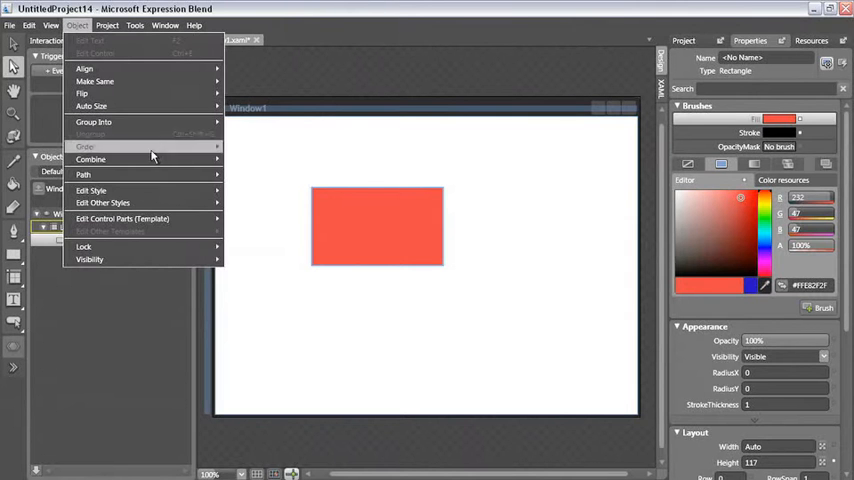
mouse_move(83, 174)
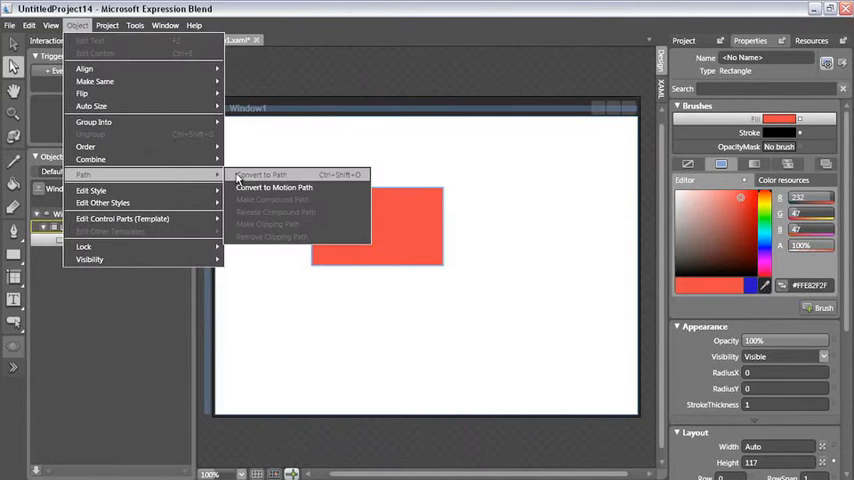
click(260, 174)
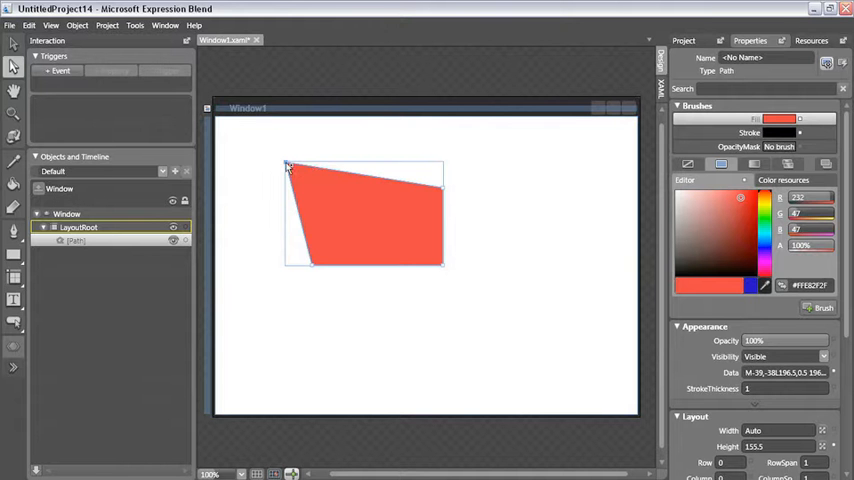
mouse_move(324, 172)
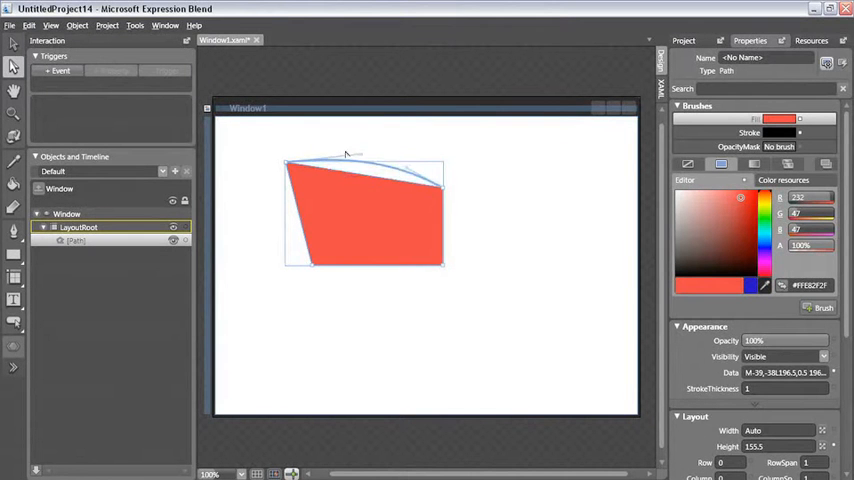
drag(360, 152, 360, 147)
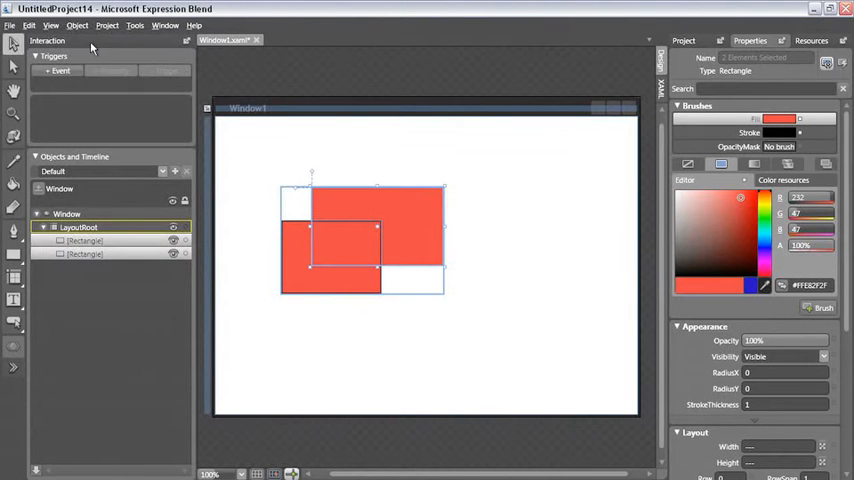
Step: Intersect the two overlapping red rectangles into one small rectangular path
click(77, 25)
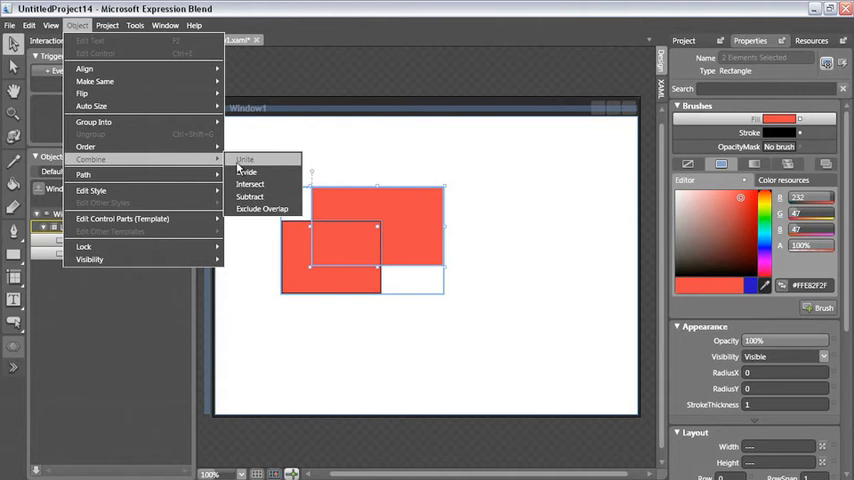
click(245, 159)
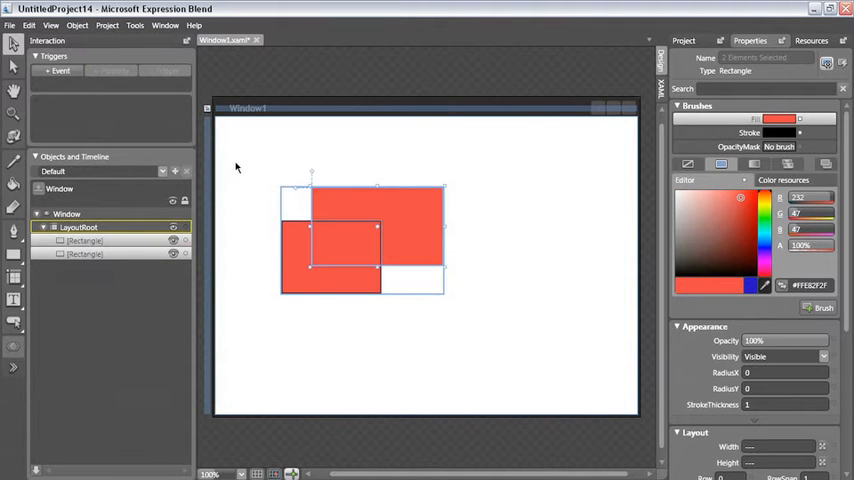
click(78, 25)
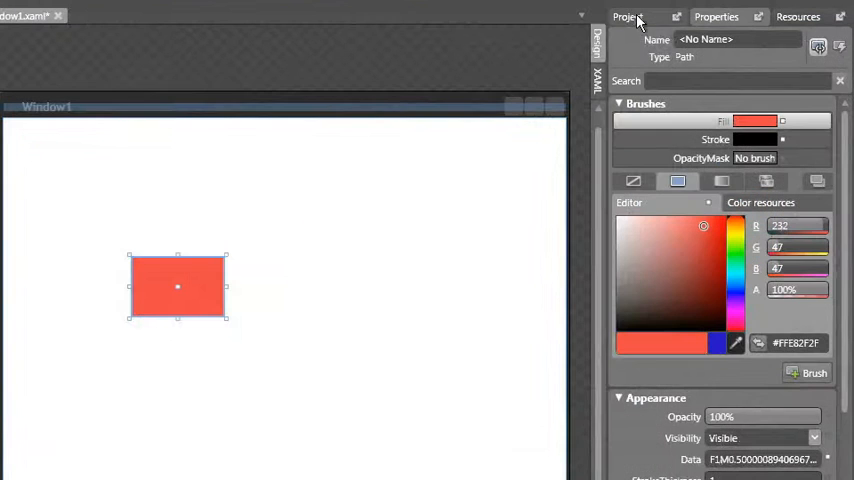
Step: Add Modern Art.PNG from Part 1 > Lesson 07 to UntitledProject14
click(626, 17)
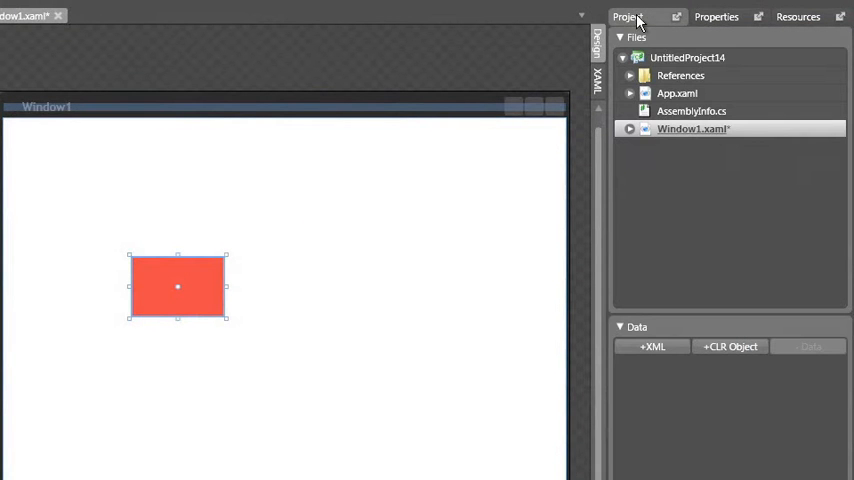
right_click(687, 57)
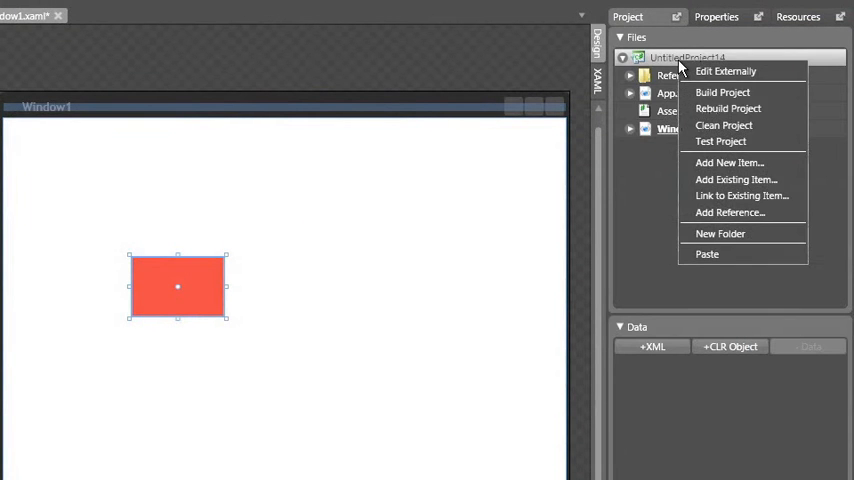
click(735, 179)
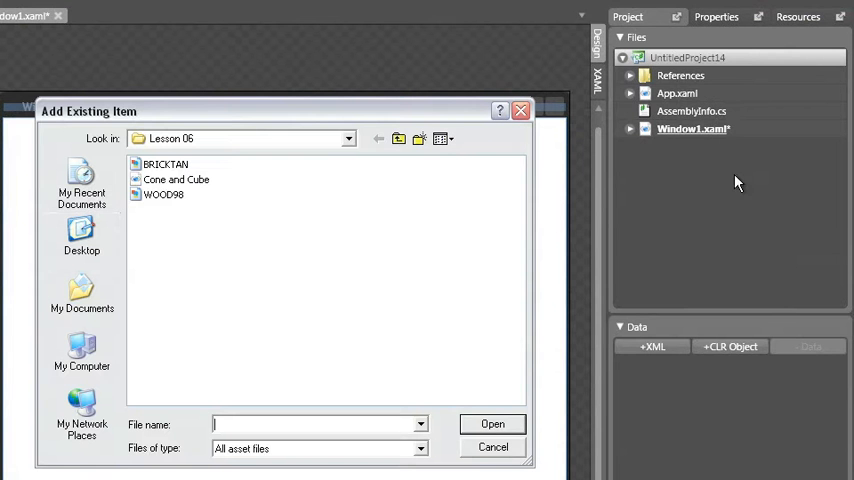
click(81, 237)
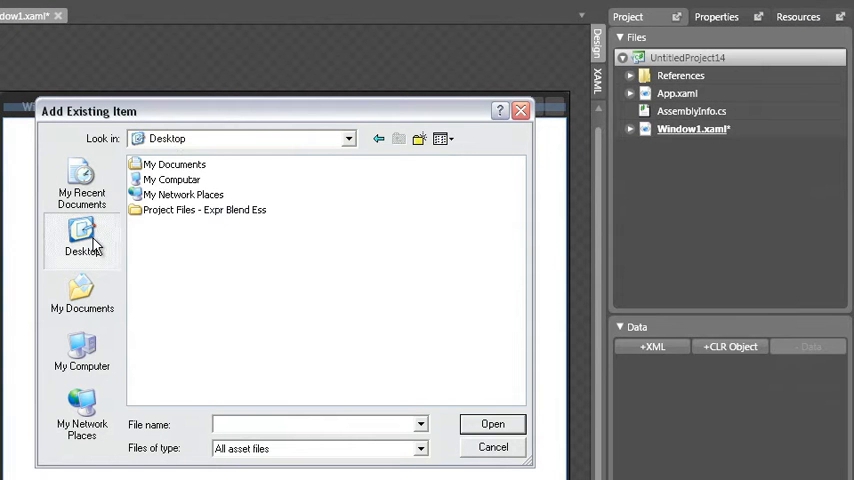
double_click(204, 209)
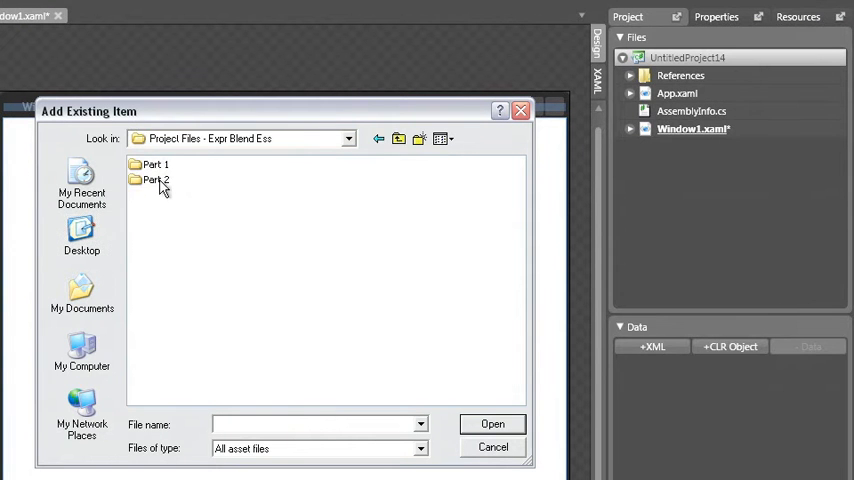
double_click(155, 164)
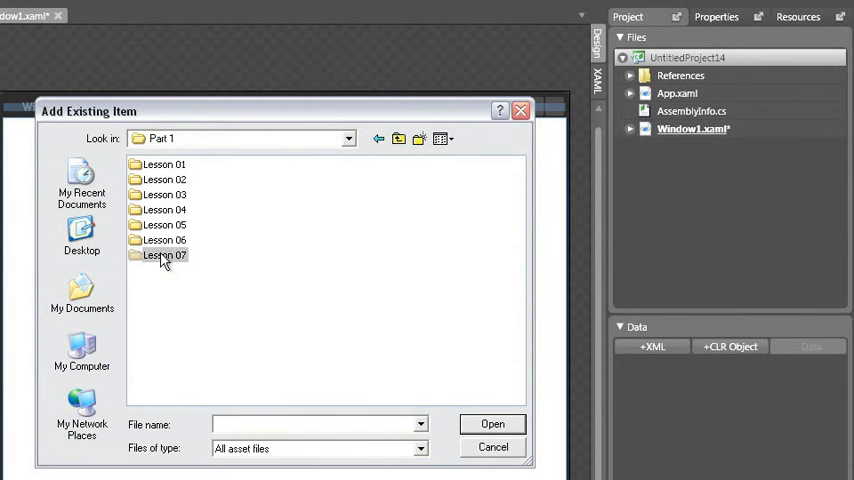
click(492, 423)
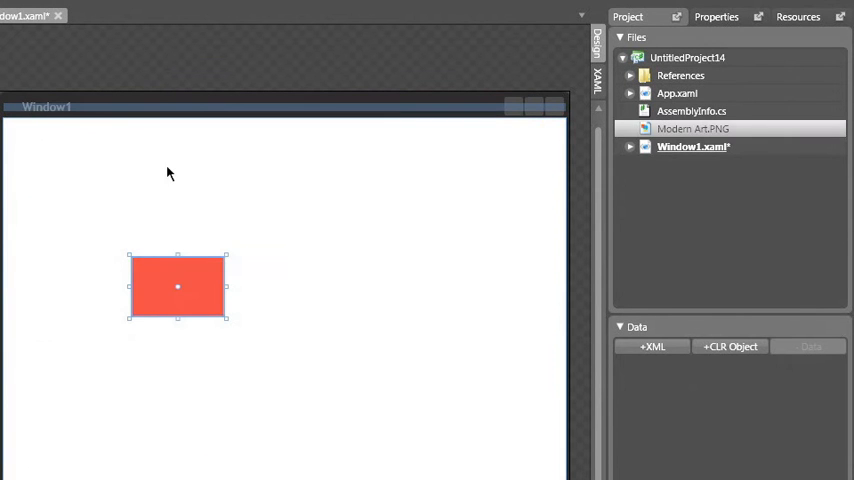
mouse_move(688, 135)
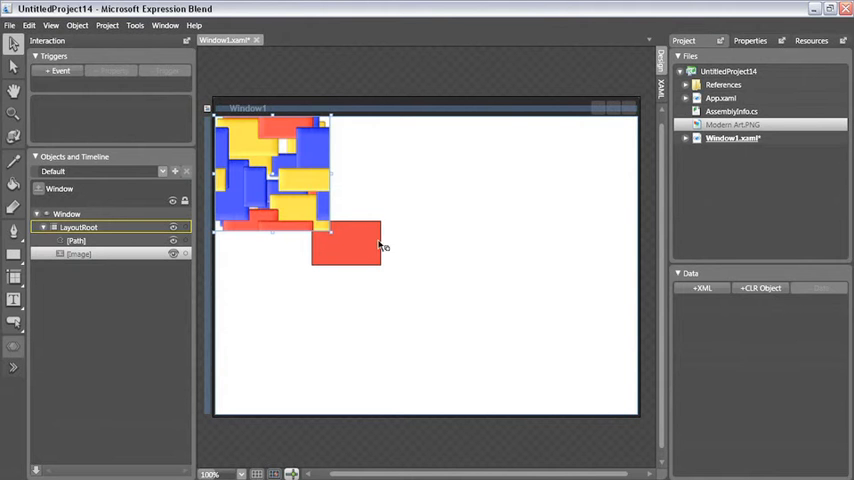
Step: Select the enlarged red path lying over the Modern Art image
click(346, 244)
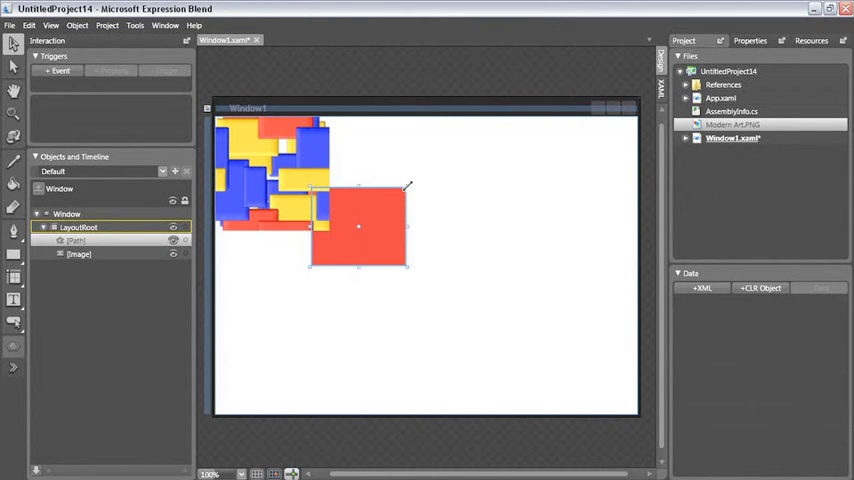
mouse_move(300, 173)
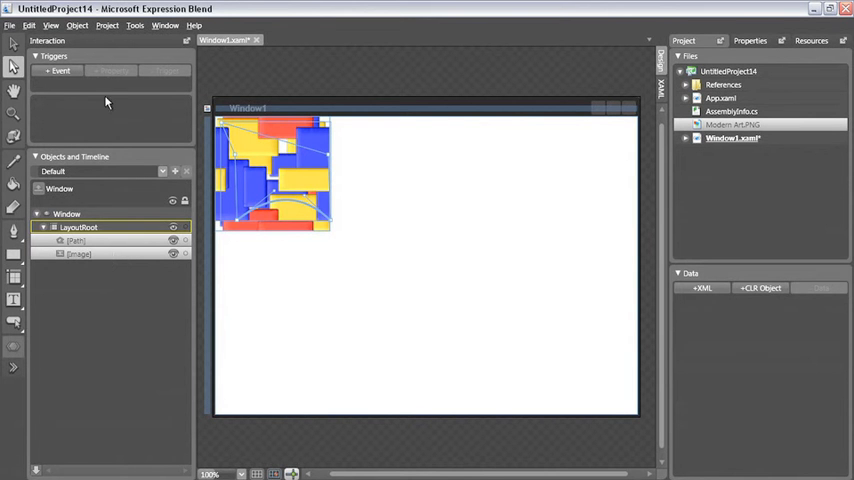
click(77, 25)
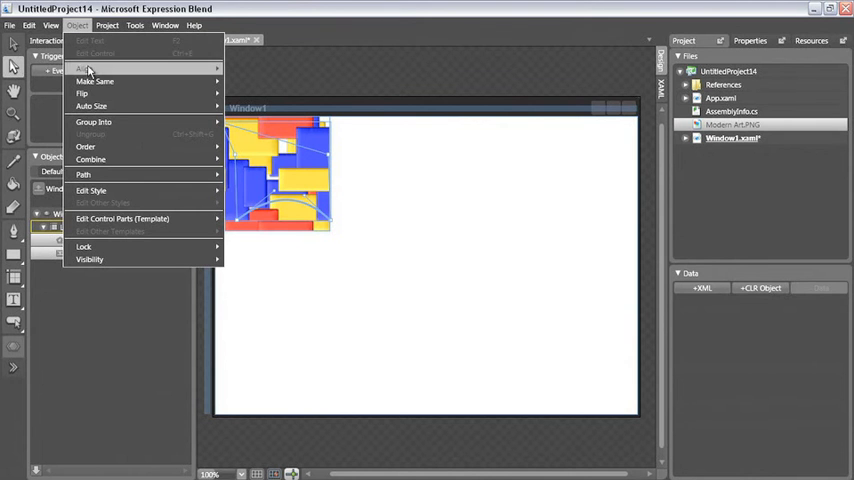